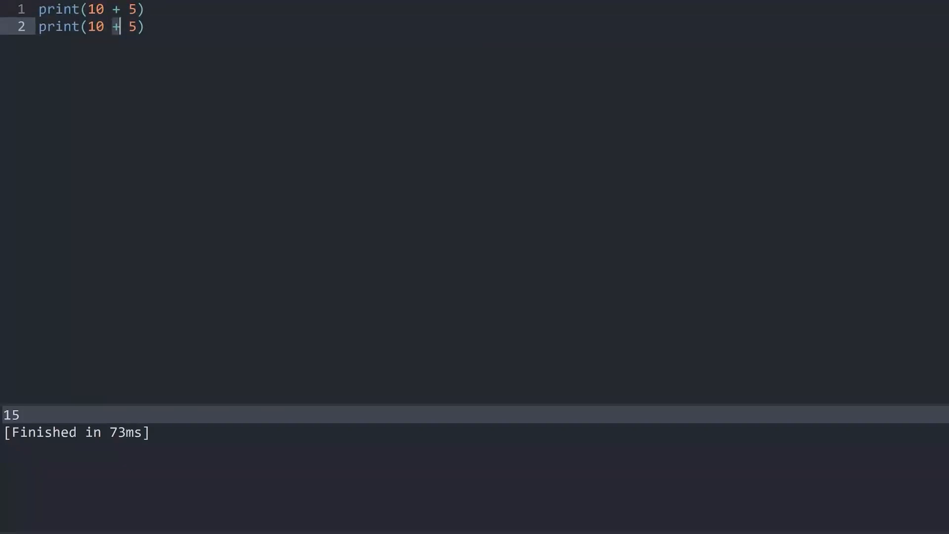
Print 10 + 5, 10 - 5, 10 * 5 and 10 / 5 on four lines and run the build
{"action": "type", "text": "-"}
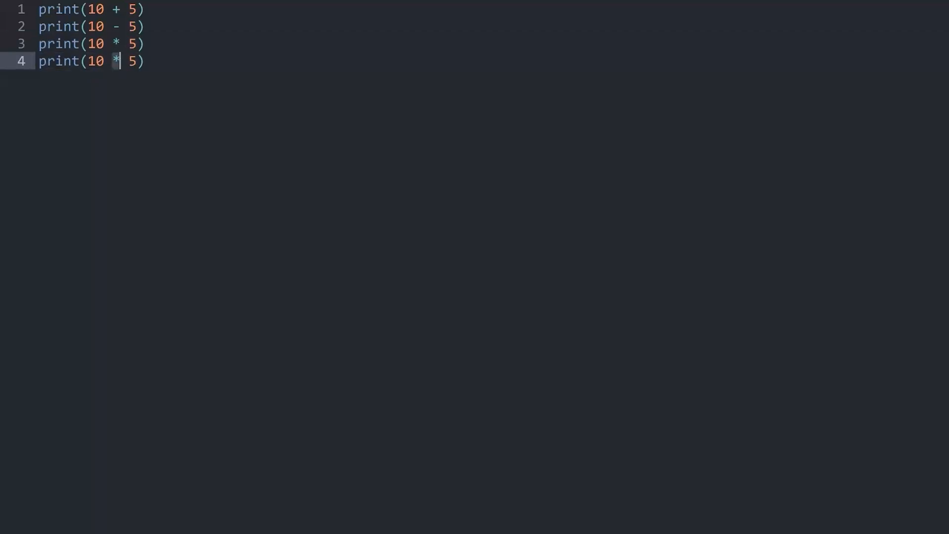
{"action": "type", "text": "/"}
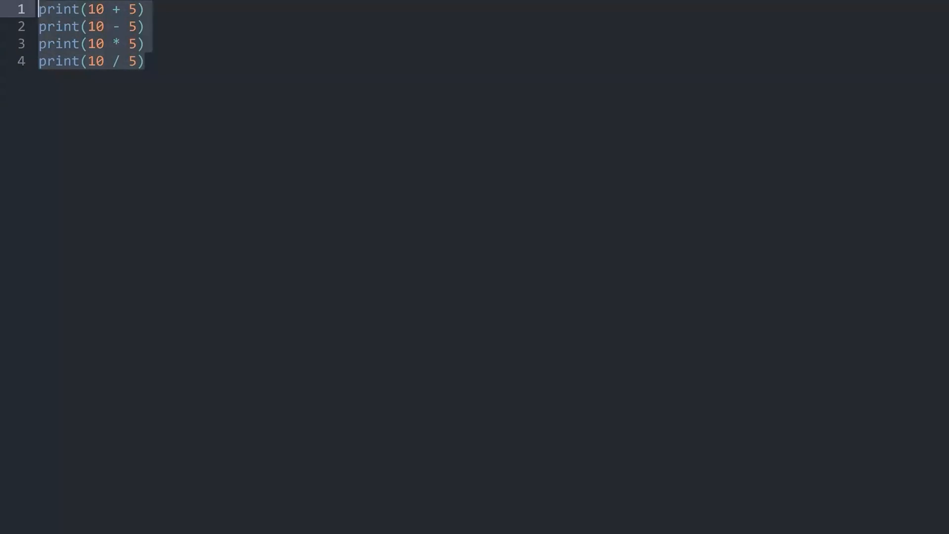
{"action": "key", "text": "ctrl+b"}
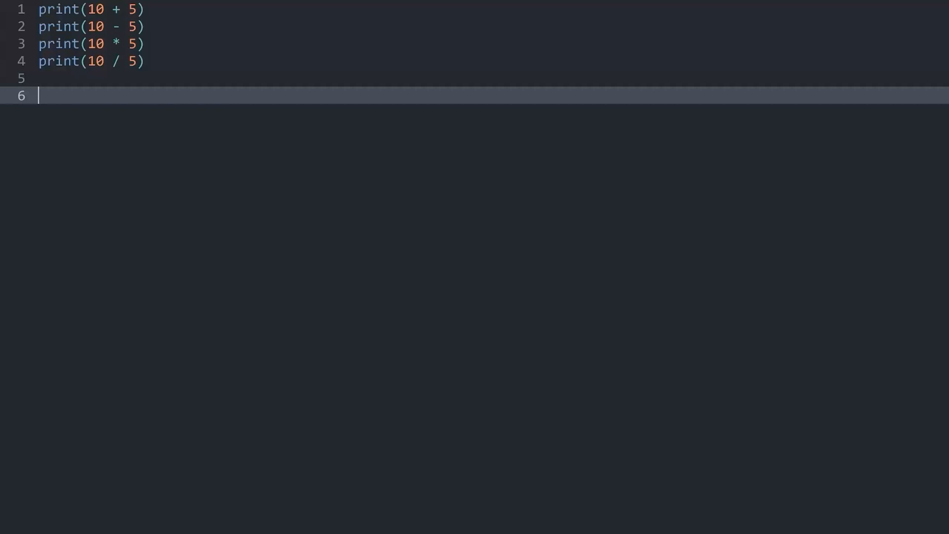
Add print(10 ** 5), run it, then change the exponent to 2 so it gives 100
{"action": "type", "text": "print("}
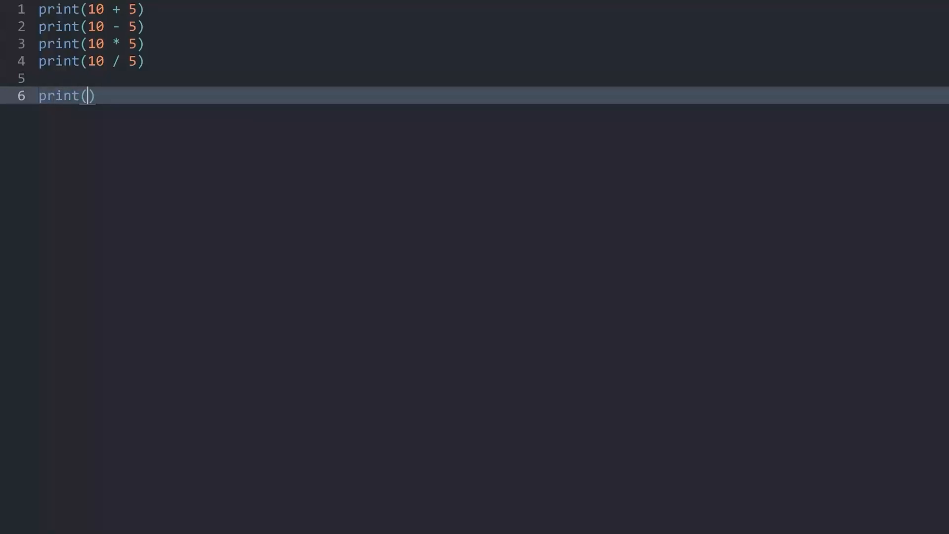
{"action": "type", "text": "10 *"}
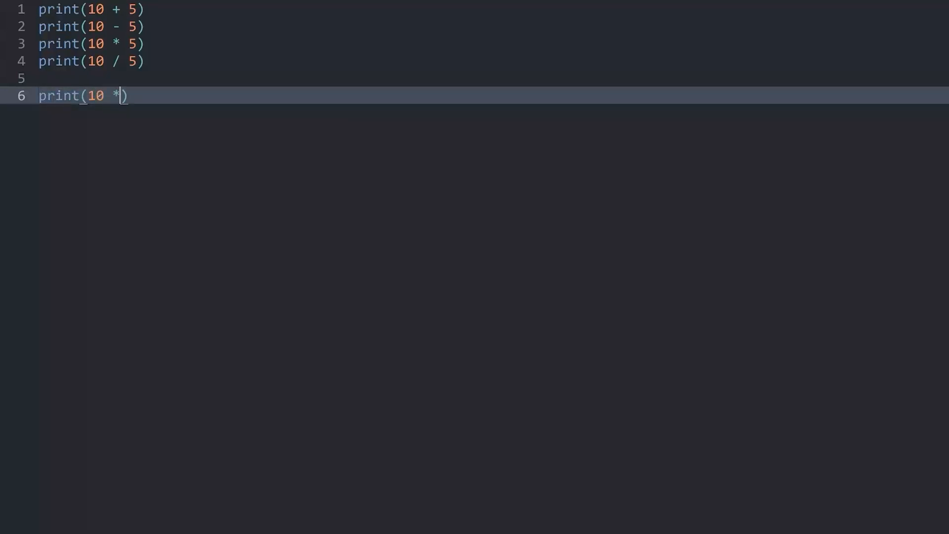
{"action": "type", "text": "* 5"}
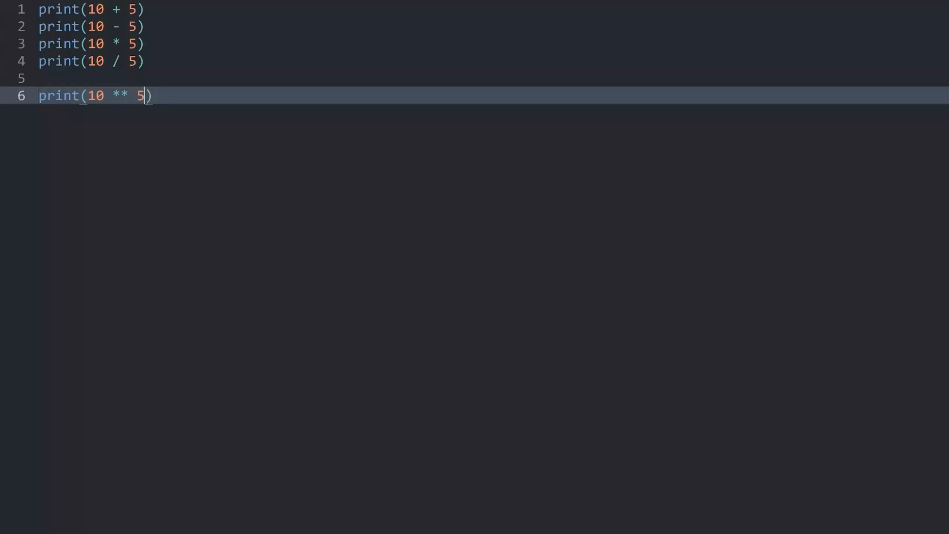
{"action": "key", "text": "ctrl+b"}
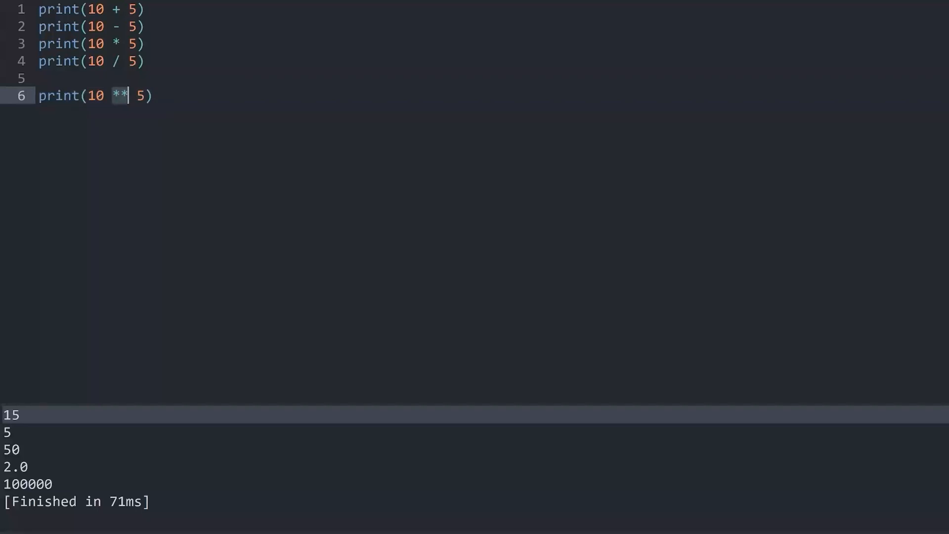
{"action": "type", "text": "2"}
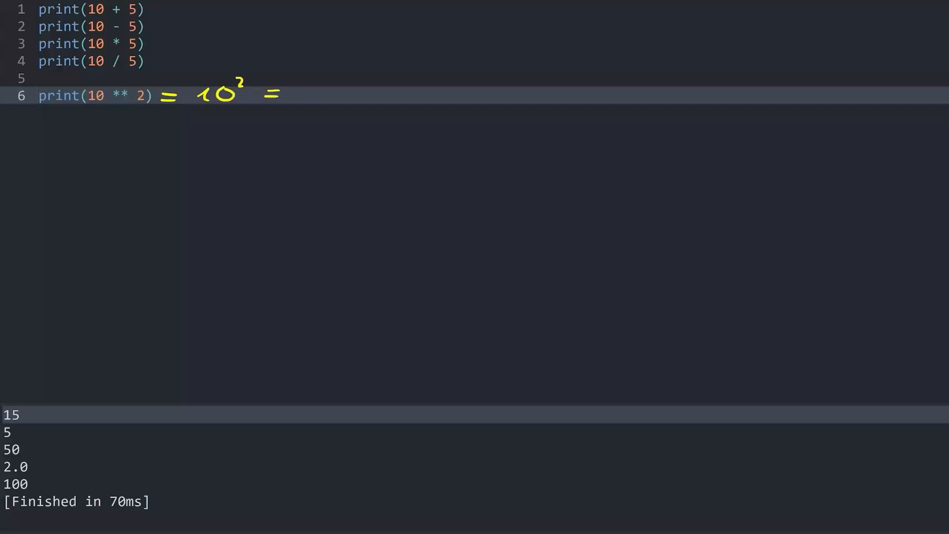
{"action": "left_click_drag", "start_coordinate": [294, 91], "coordinate": [354, 91]}
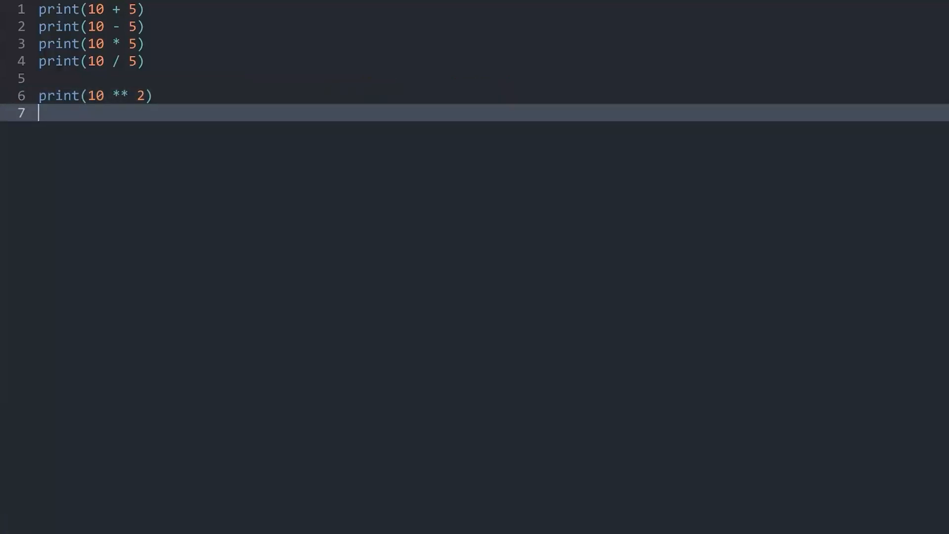
Add print(10 / 3), run it, then change it to 10 // 3 so the output shows 3
{"action": "type", "text": "print("}
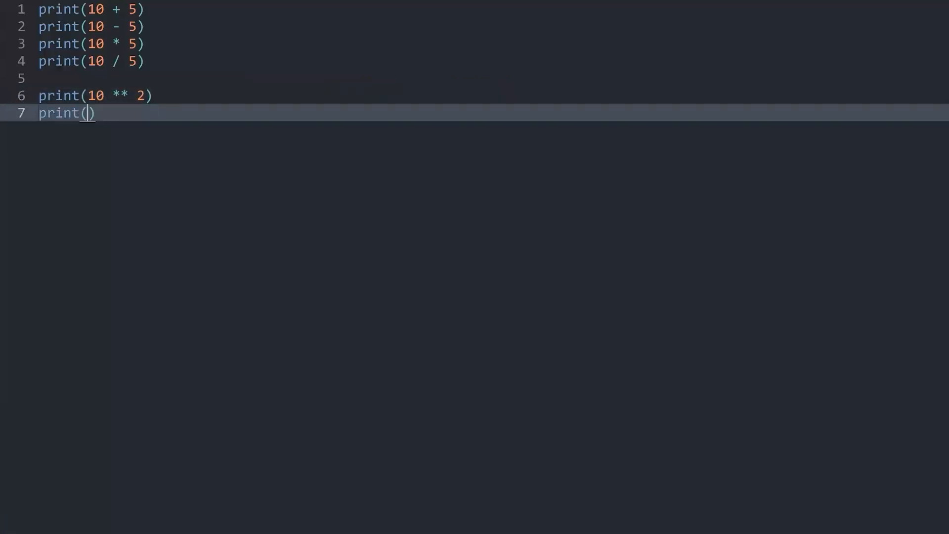
{"action": "type", "text": "1"}
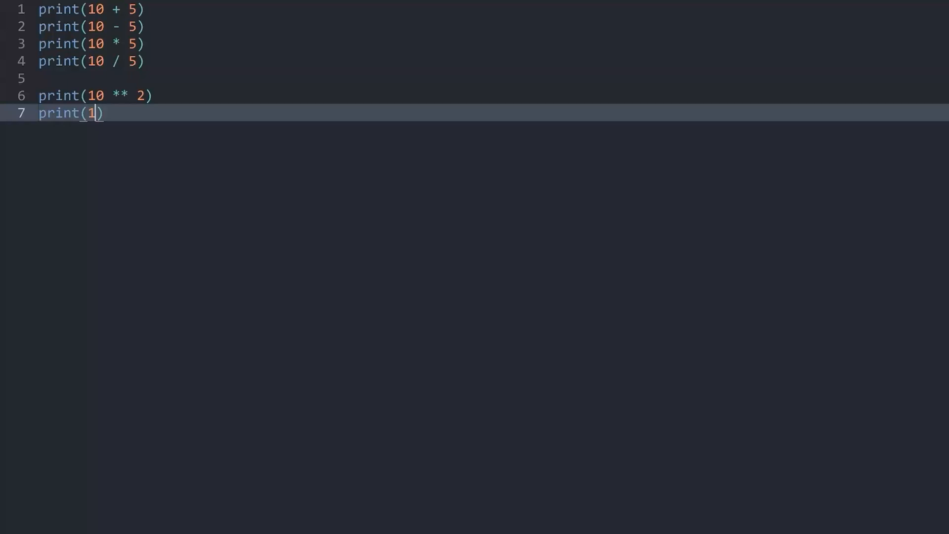
{"action": "type", "text": "0"}
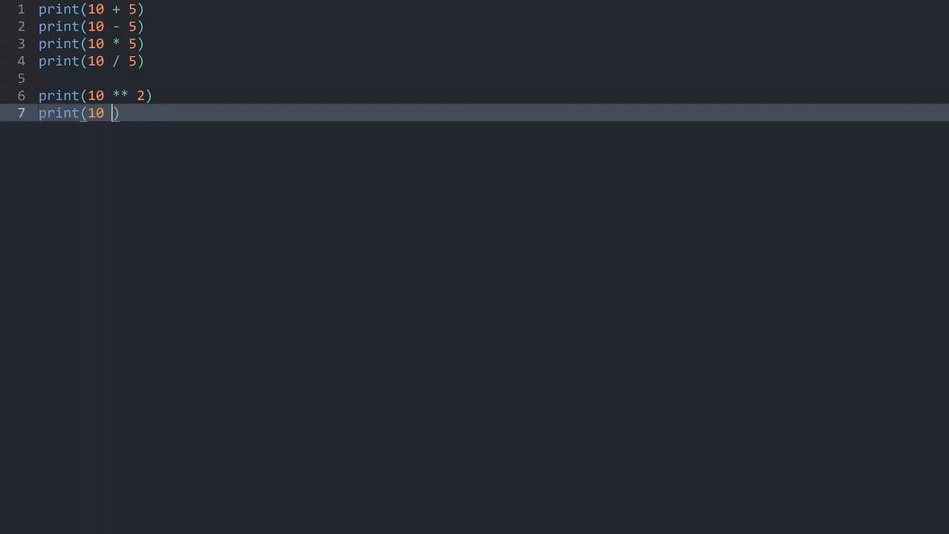
{"action": "type", "text": "/ 3"}
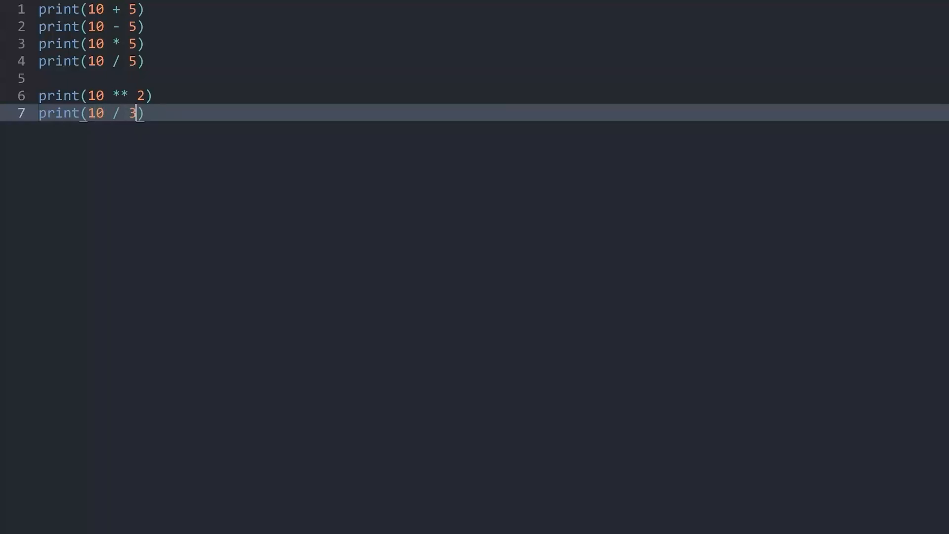
{"action": "key", "text": "ctrl+b"}
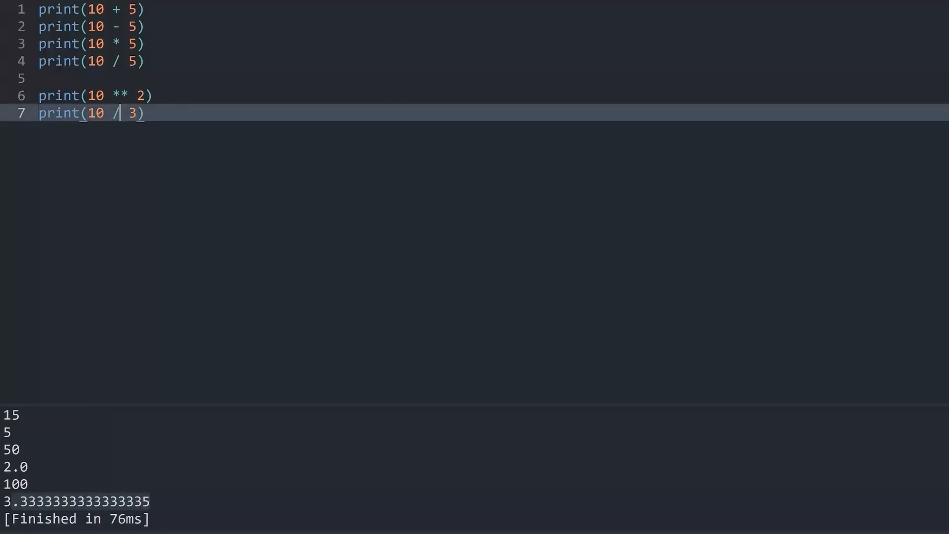
{"action": "type", "text": "/"}
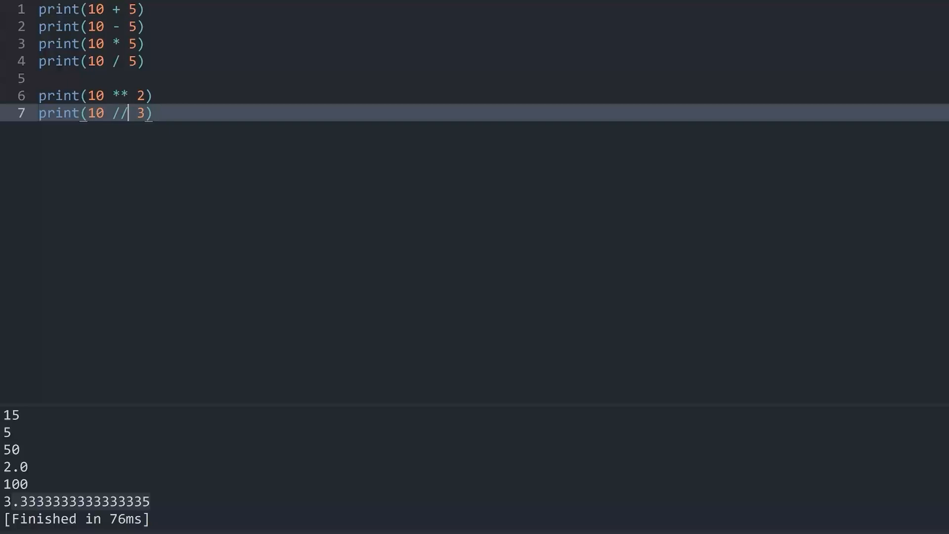
{"action": "key", "text": "ctrl+b"}
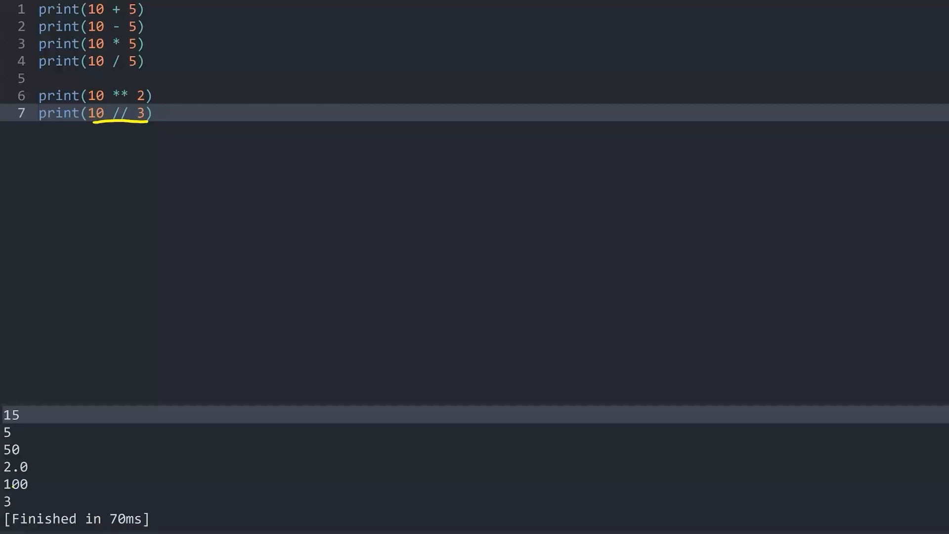
{"action": "mouse_move", "coordinate": [9, 499]}
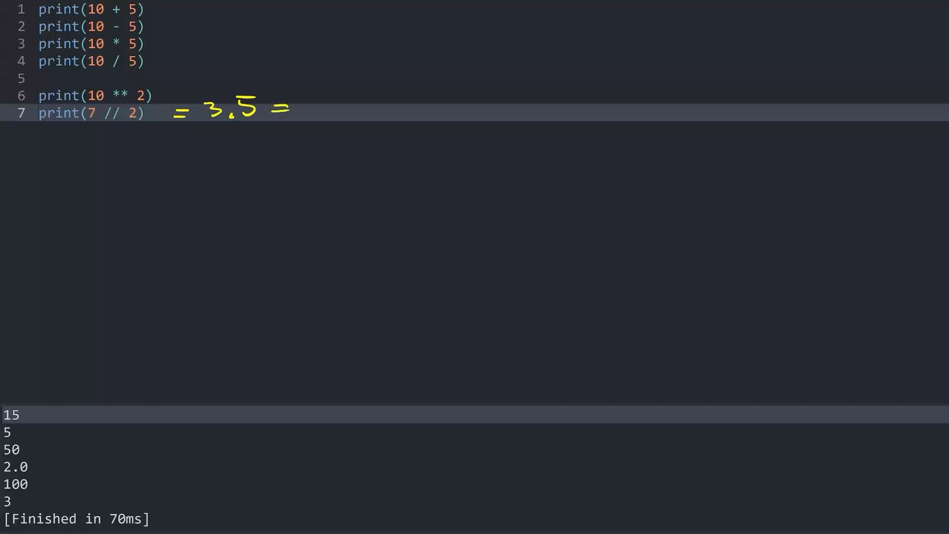
{"action": "mouse_move", "coordinate": [302, 107]}
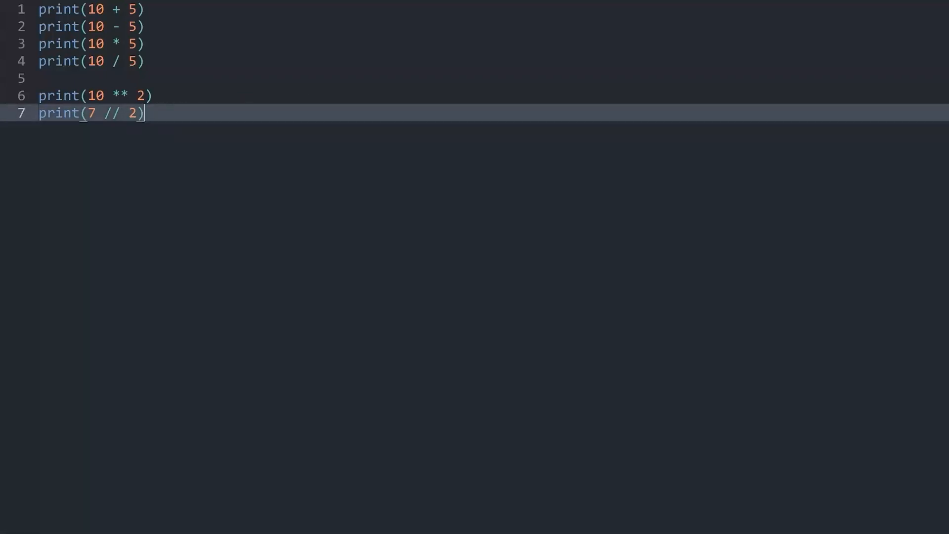
Run the script with line 7 now printing 7 // 2
{"action": "key", "text": "ctrl+b"}
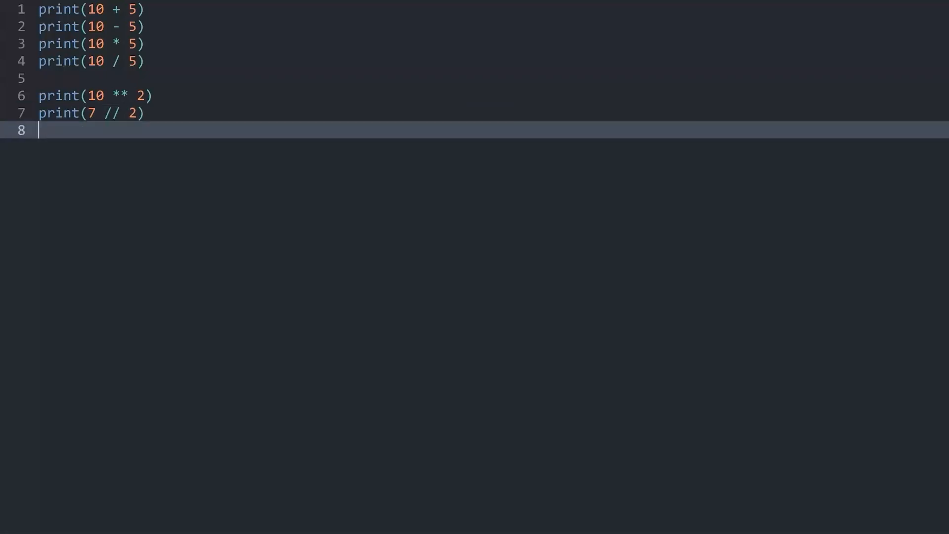
Add print(7 % 2) on line 8 and run it to show the remainder 1
{"action": "type", "text": "print"}
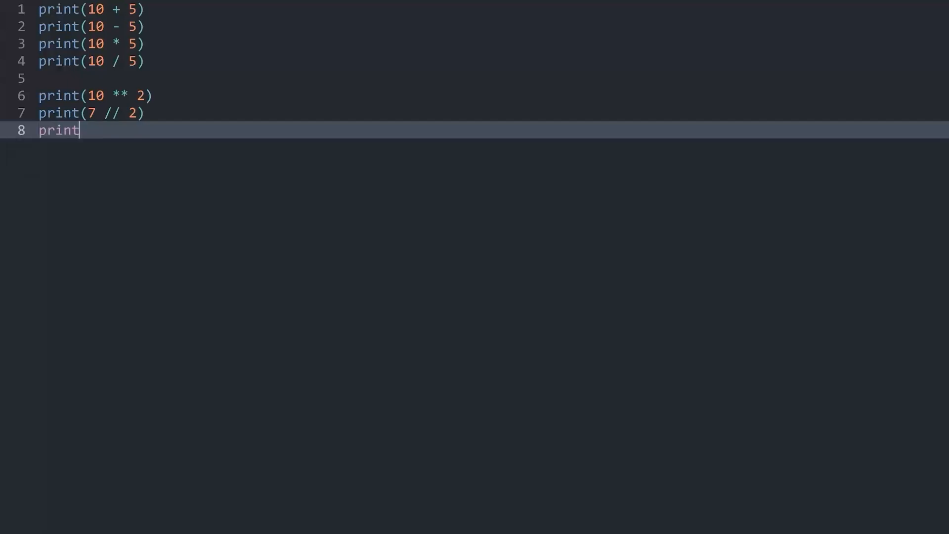
{"action": "type", "text": "(7"}
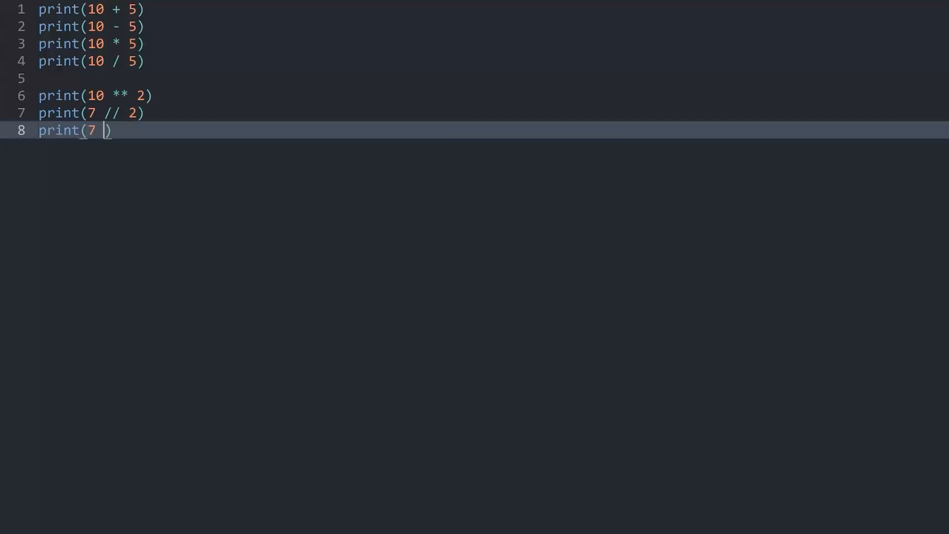
{"action": "type", "text": "%"}
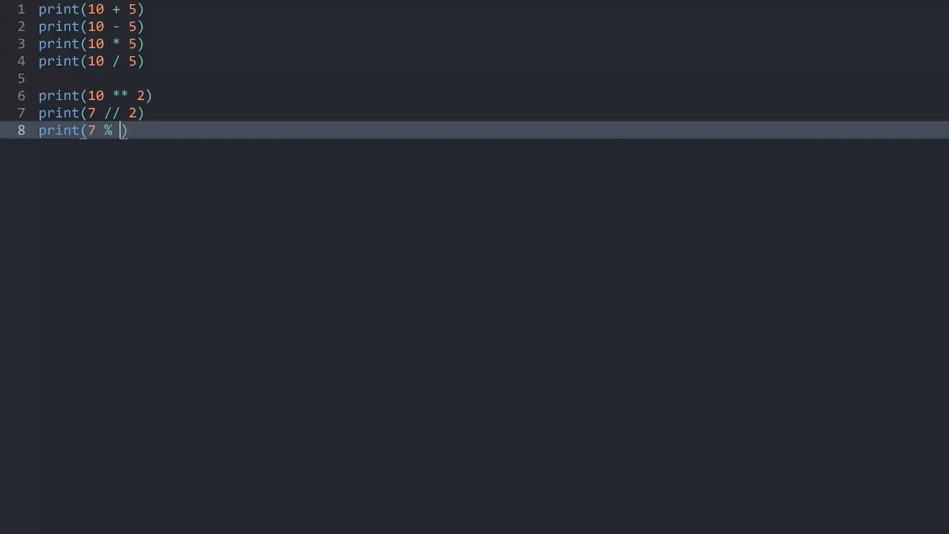
{"action": "type", "text": "2"}
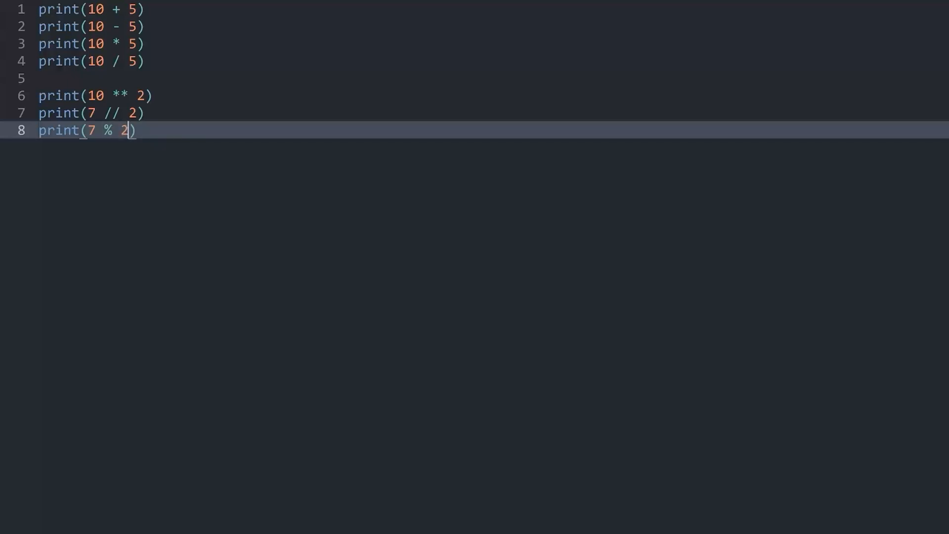
{"action": "key", "text": "ctrl+b"}
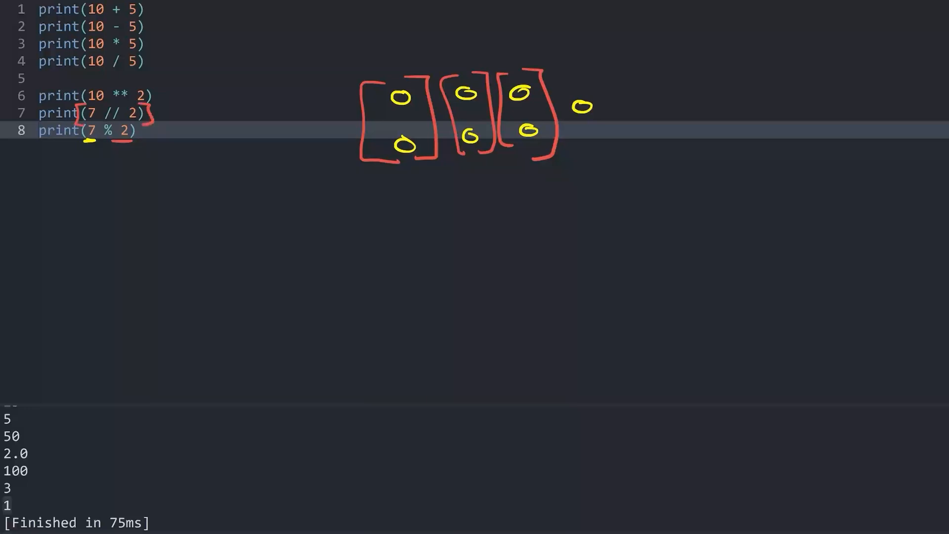
{"action": "left_click_drag", "start_coordinate": [91, 141], "coordinate": [125, 141]}
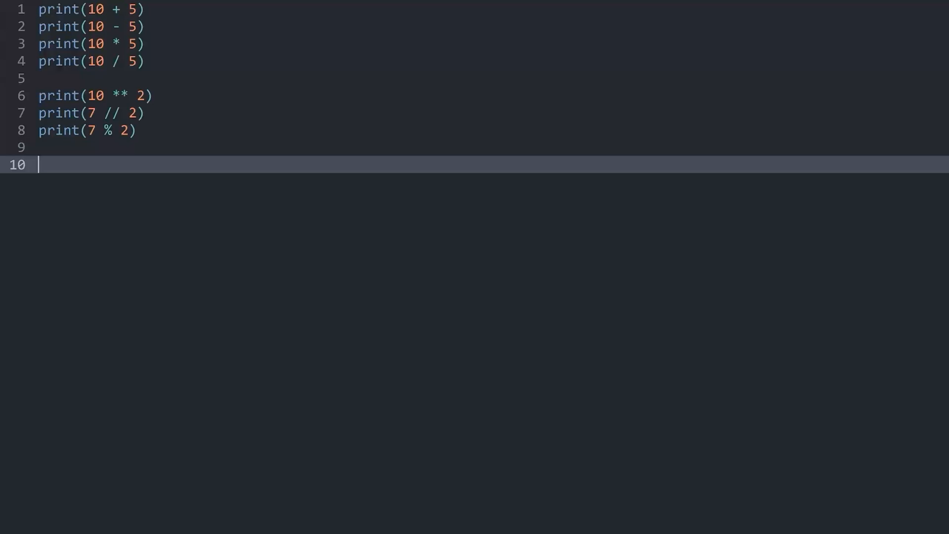
Add print(5 + 5 * 2) on line 10 and run it, giving 15
{"action": "type", "text": "print("}
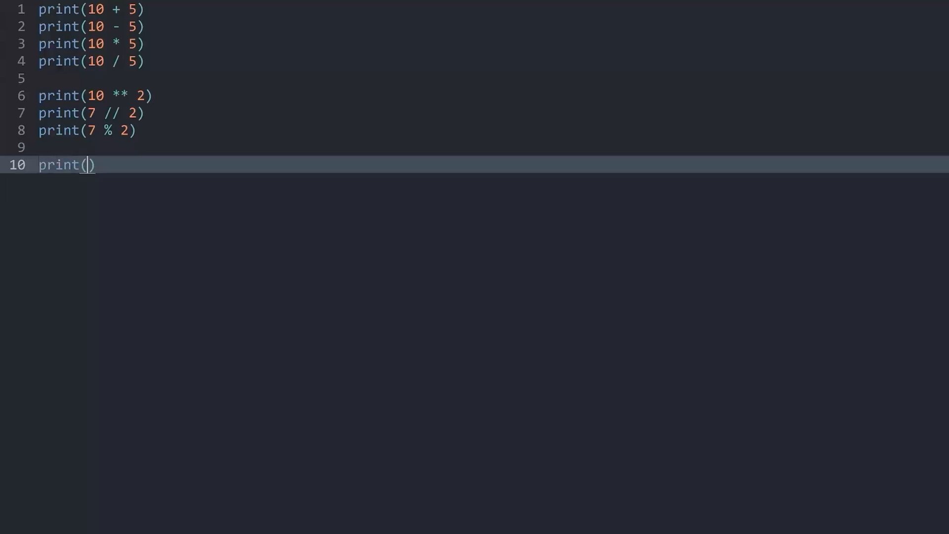
{"action": "type", "text": "5* 2"}
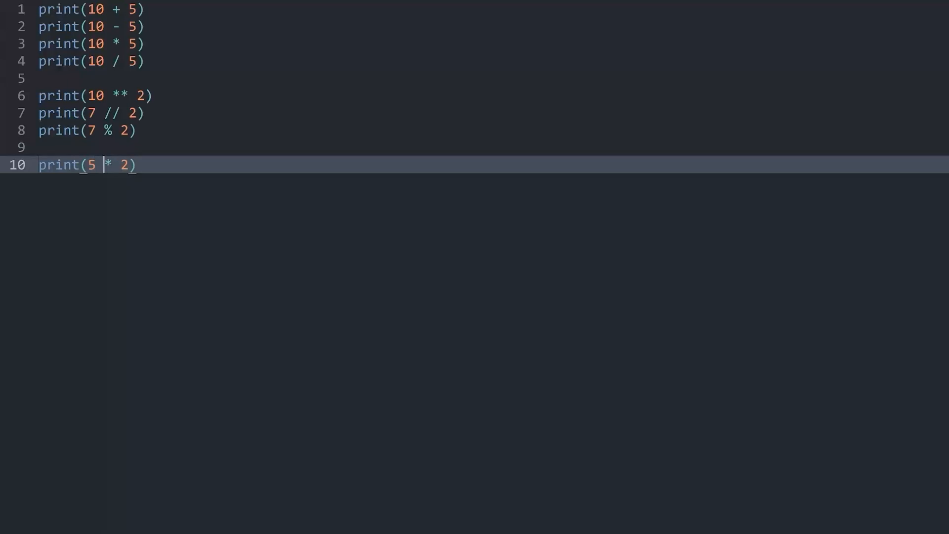
{"action": "key", "text": "ctrl+b"}
{"action": "type", "text": "5 "}
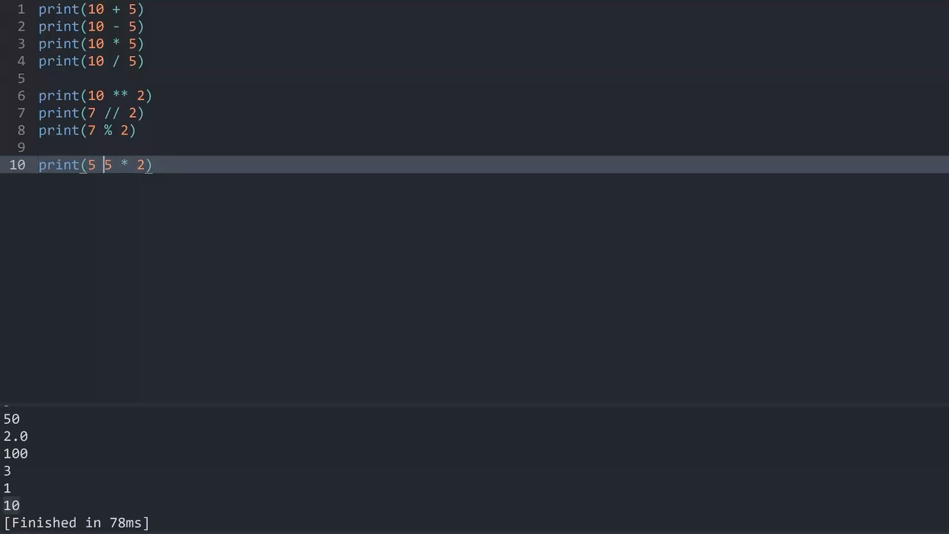
{"action": "type", "text": "+"}
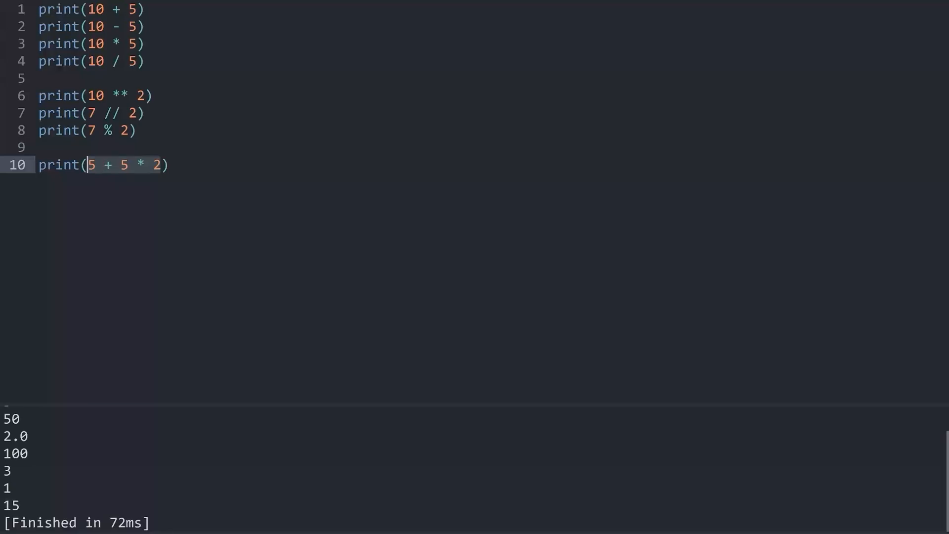
Wrap 5 + 5 in brackets so line 10 prints (5 + 5) * 2 and outputs 20
{"action": "left_click", "coordinate": [169, 165]}
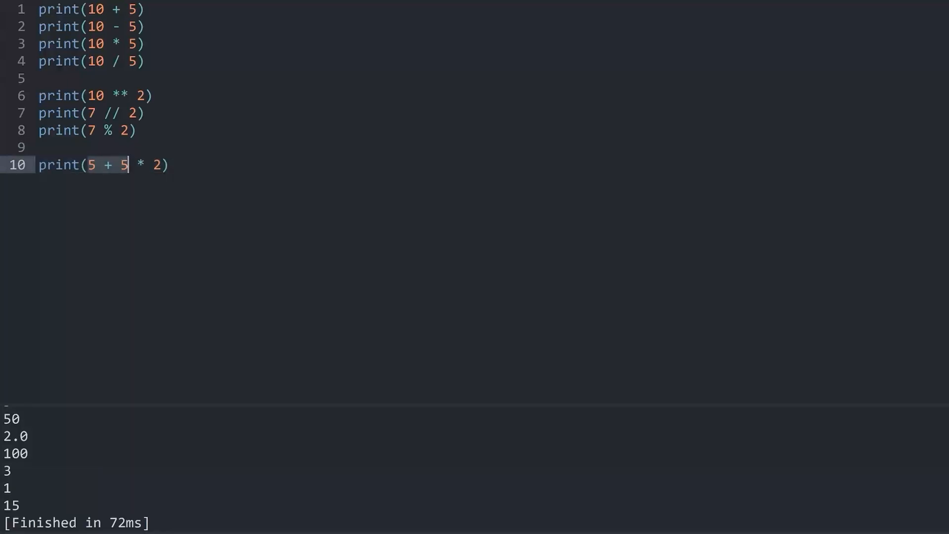
{"action": "left_click", "coordinate": [157, 166]}
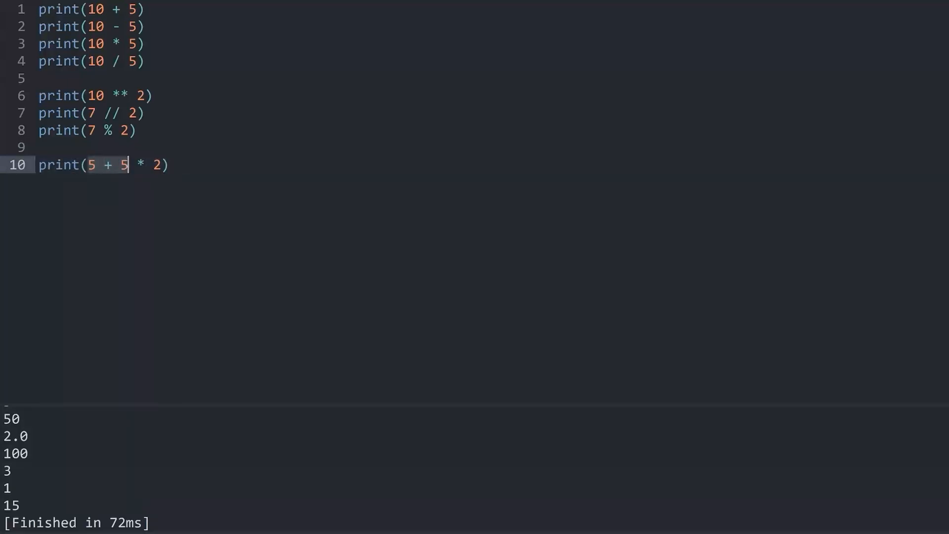
{"action": "type", "text": "()"}
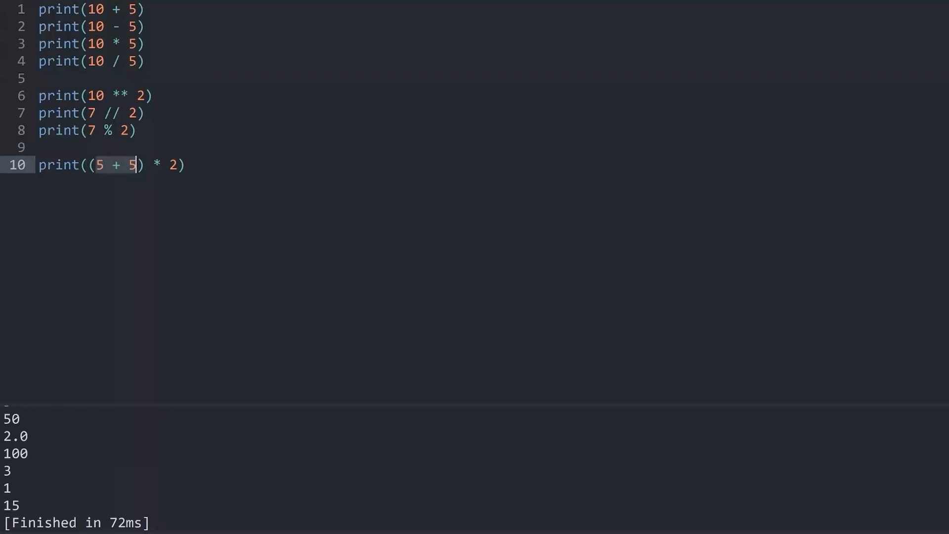
{"action": "key", "text": "ctrl+b"}
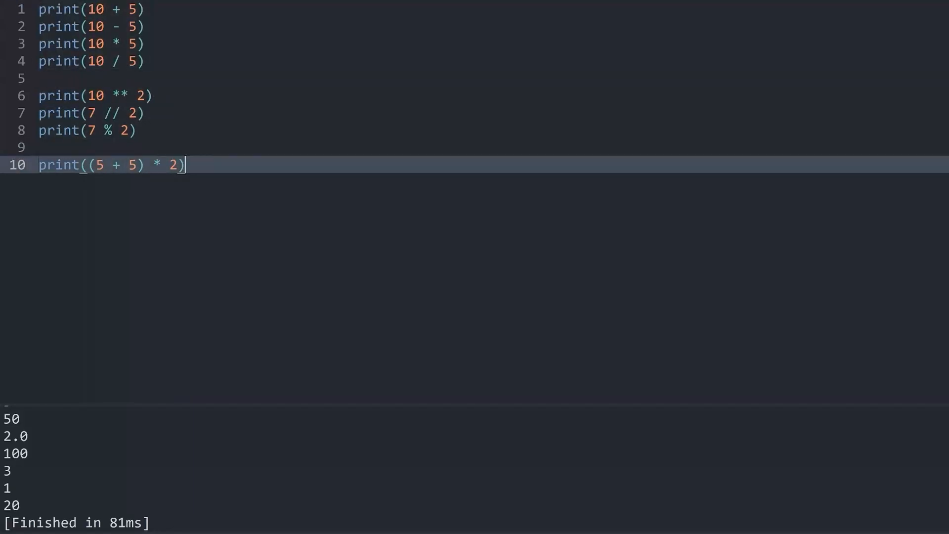
{"action": "key", "text": "Enter"}
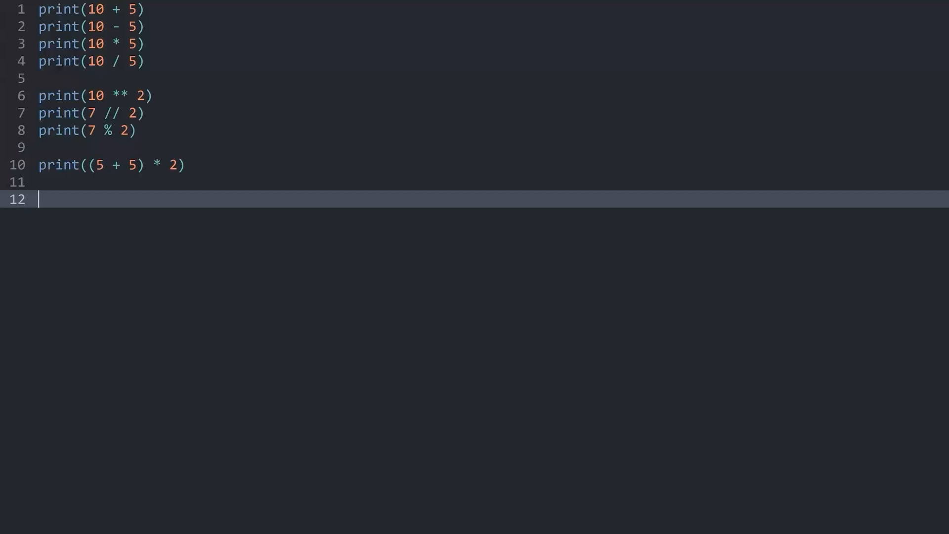
Add print(10 > 5) on line 12 and run it to show True
{"action": "type", "text": "print("}
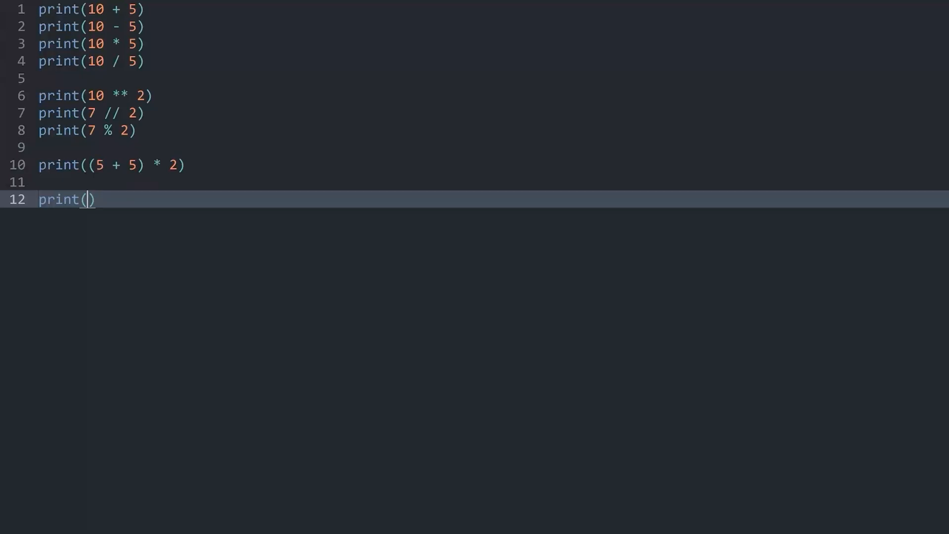
{"action": "type", "text": "10"}
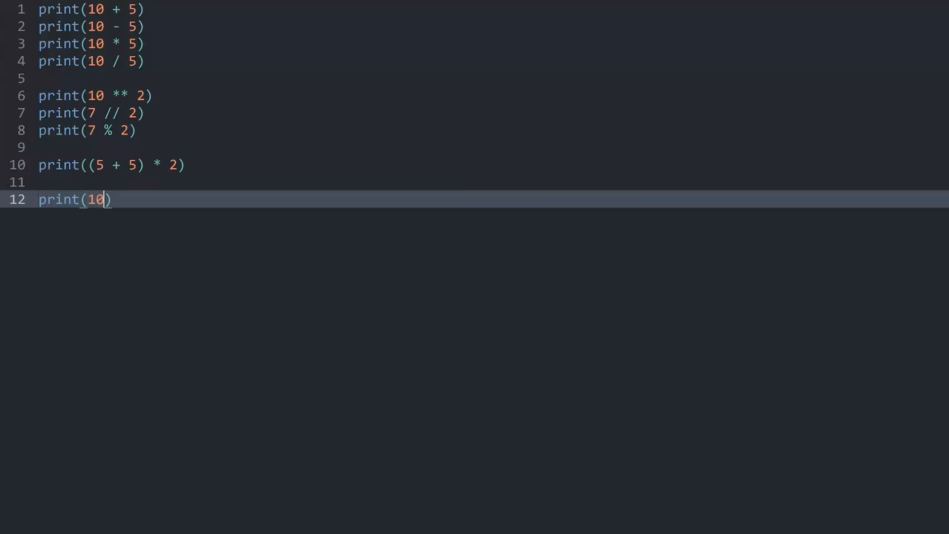
{"action": "type", "text": ">"}
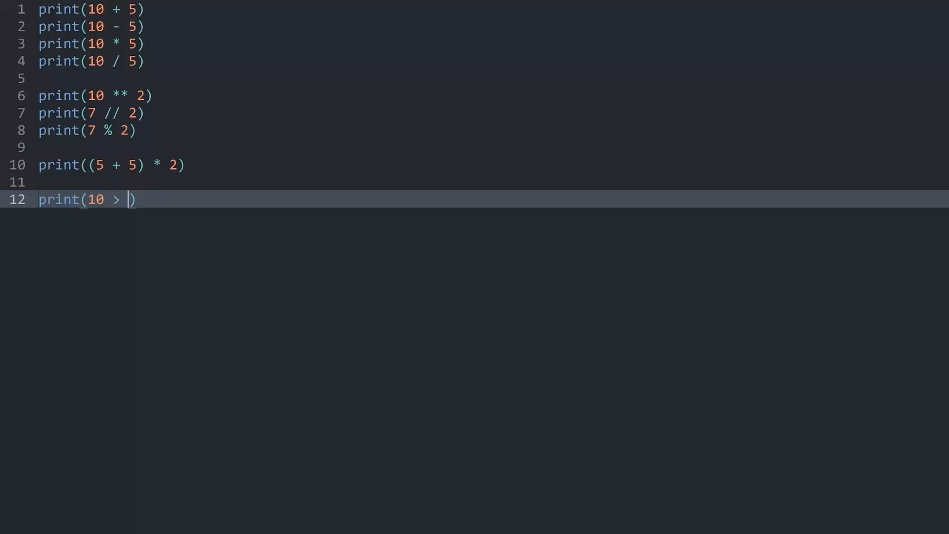
{"action": "type", "text": "5"}
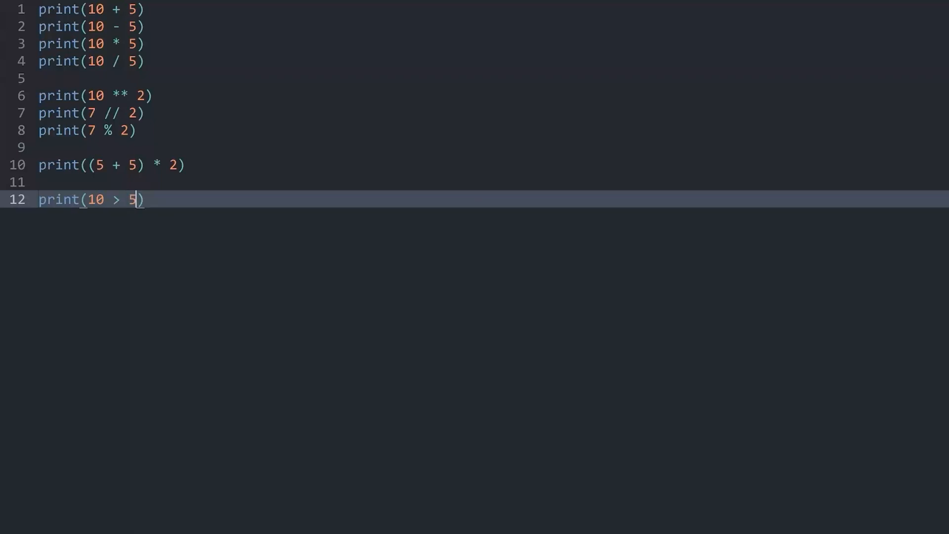
{"action": "key", "text": "ctrl+b"}
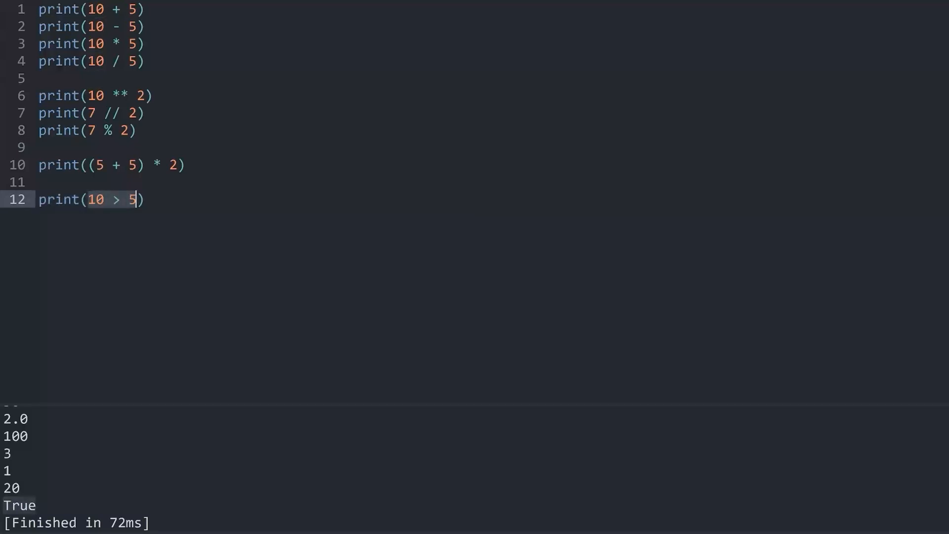
Flip the comparison to print(10 < 5) and start a new line
{"action": "left_click", "coordinate": [121, 200]}
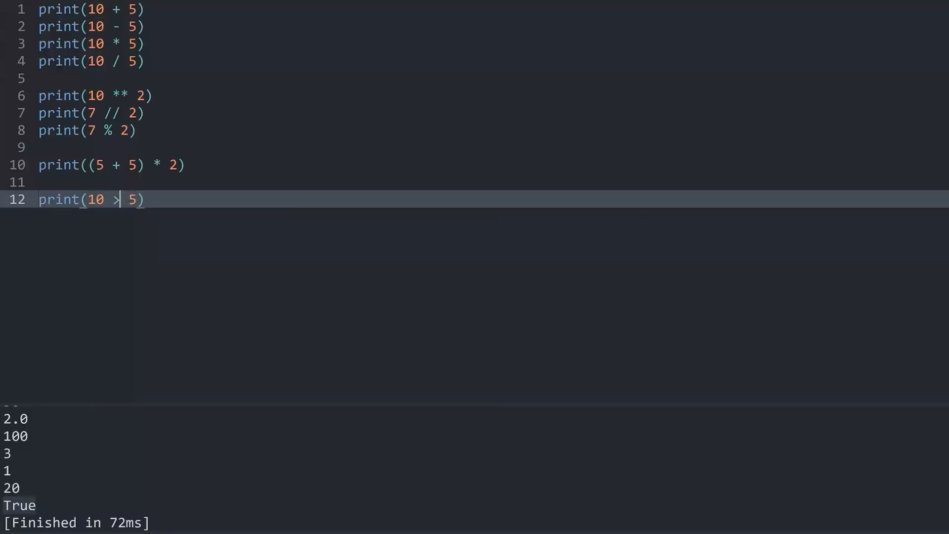
{"action": "type", "text": "<"}
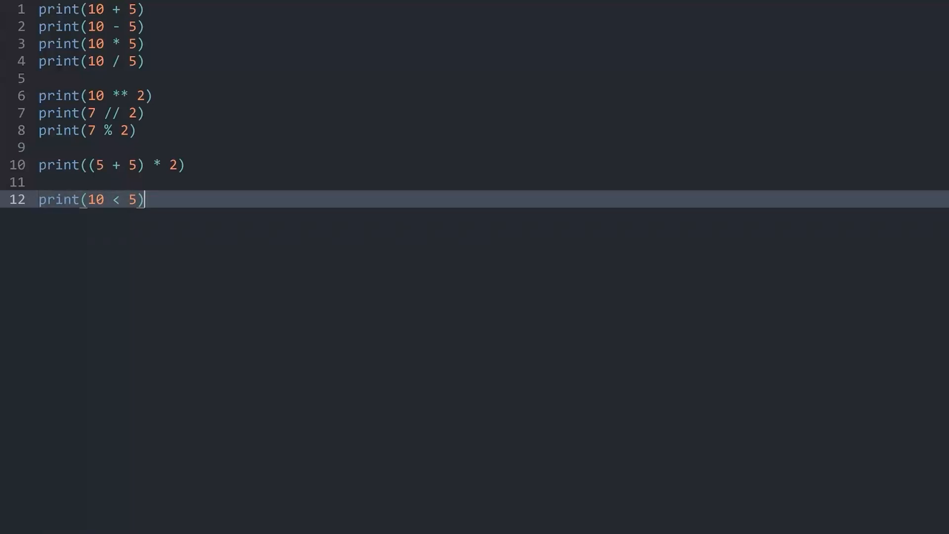
{"action": "key", "text": "enter"}
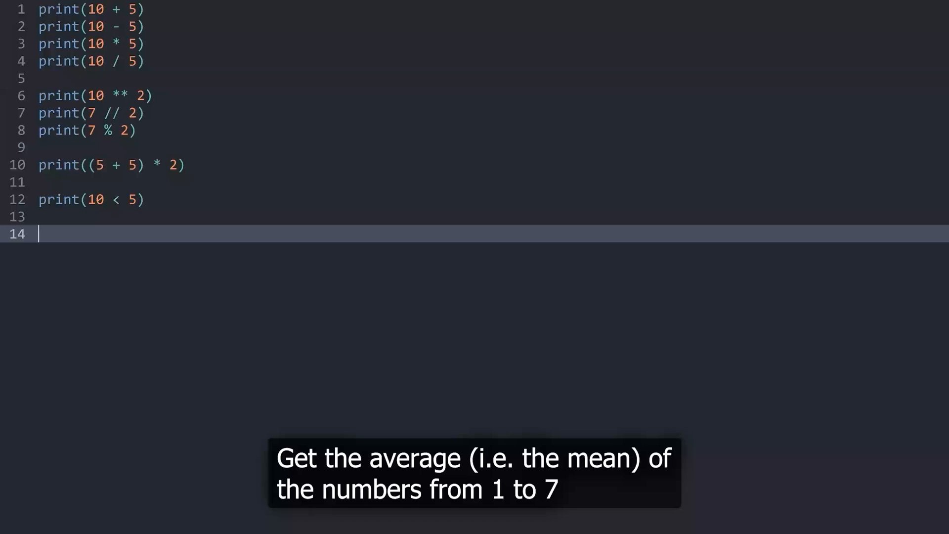
Write print(1 + 2 + 3 + 4 + 5 + 6 + 7 / 7) on line 14
{"action": "type", "text": "p"}
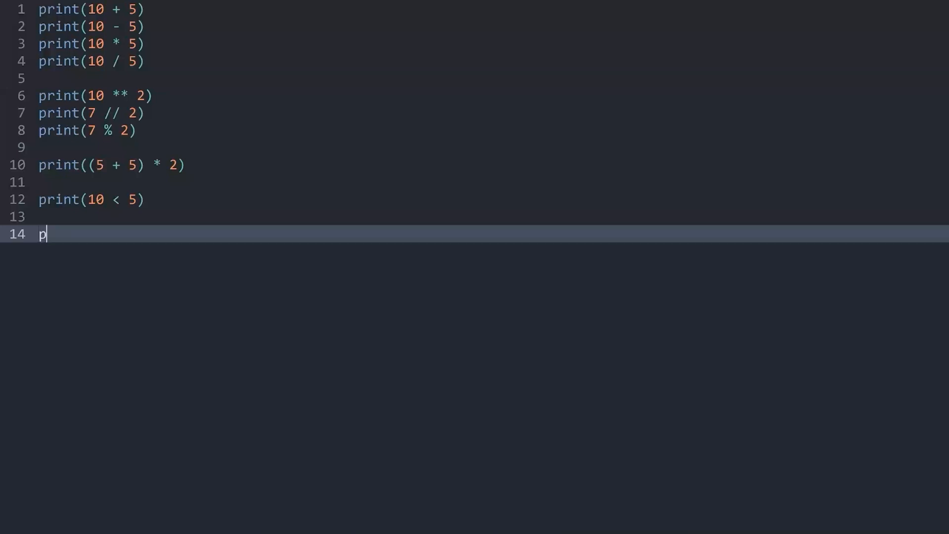
{"action": "type", "text": "rint()"}
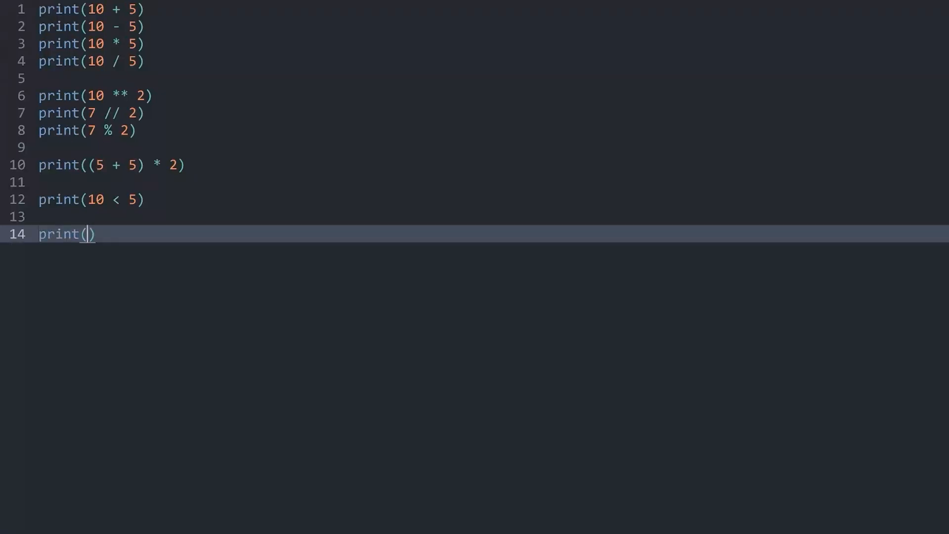
{"action": "type", "text": "1 + 2"}
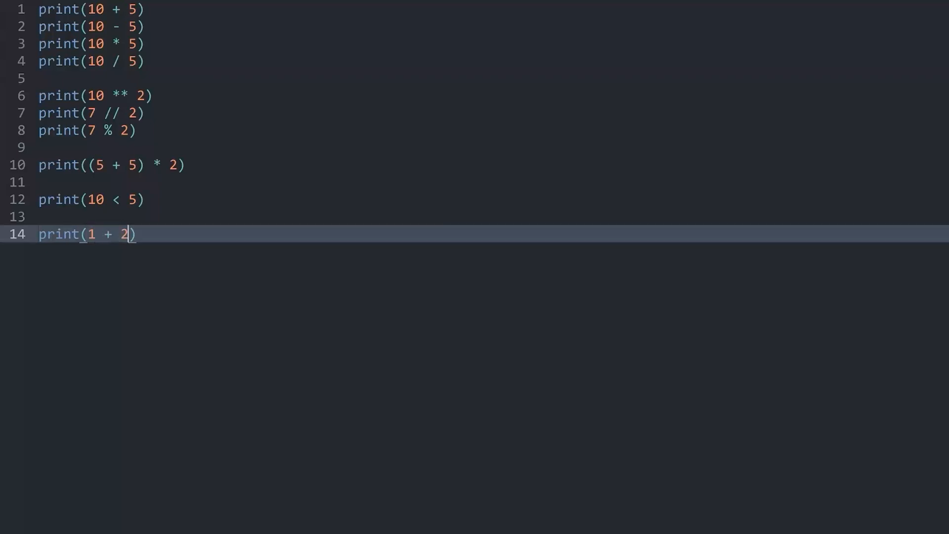
{"action": "type", "text": "+ 3 +"}
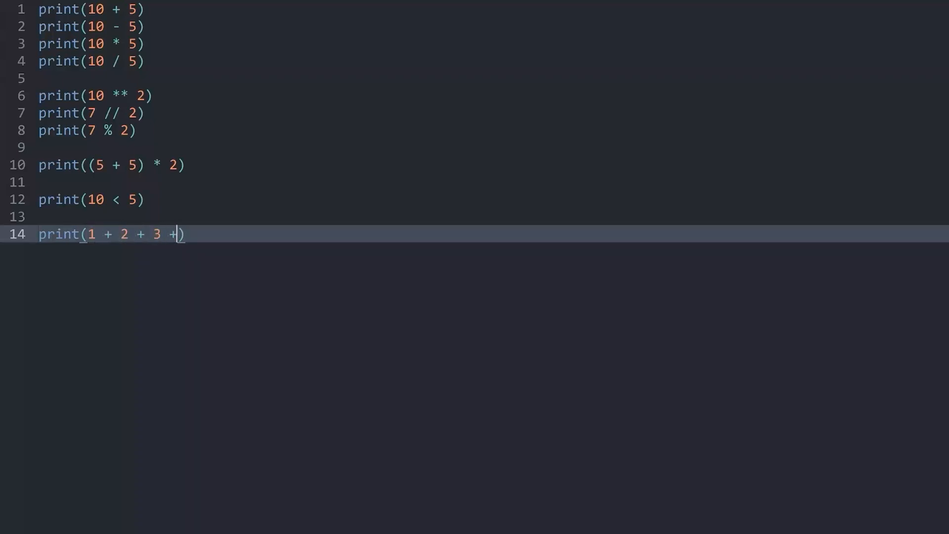
{"action": "type", "text": "4 +"}
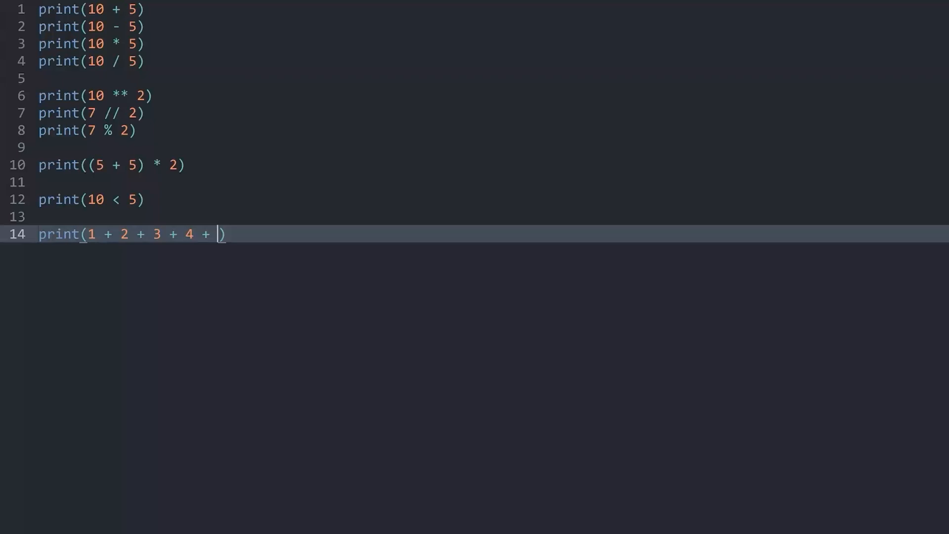
{"action": "type", "text": "5 + 6"}
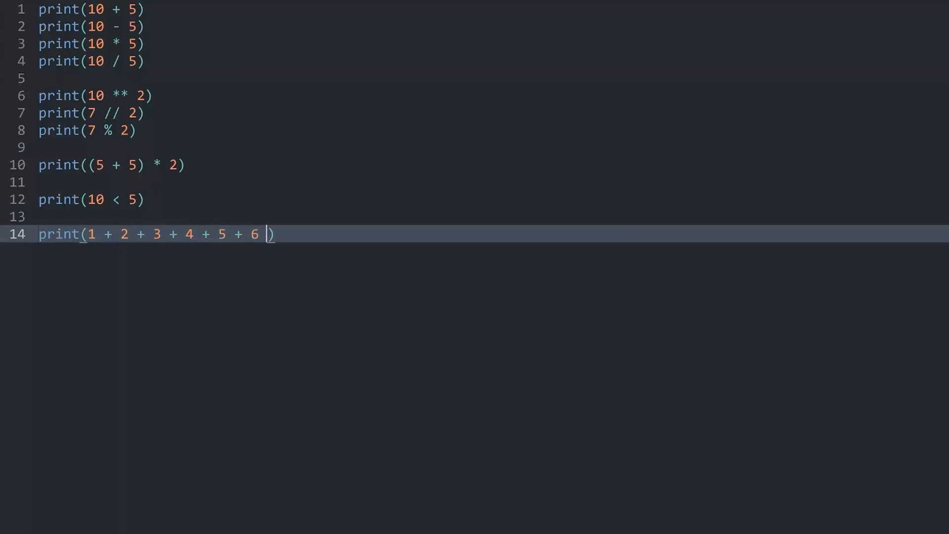
{"action": "type", "text": "+ 7"}
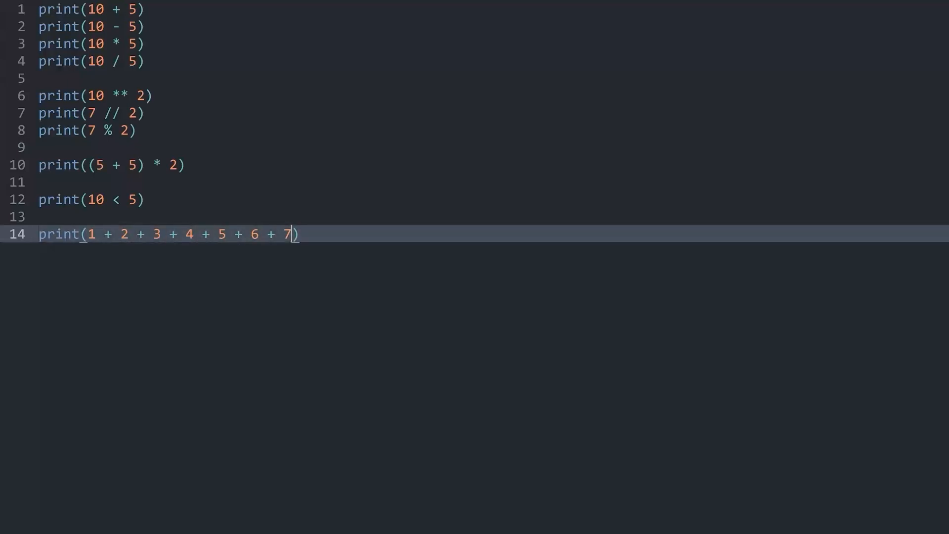
{"action": "type", "text": "/"}
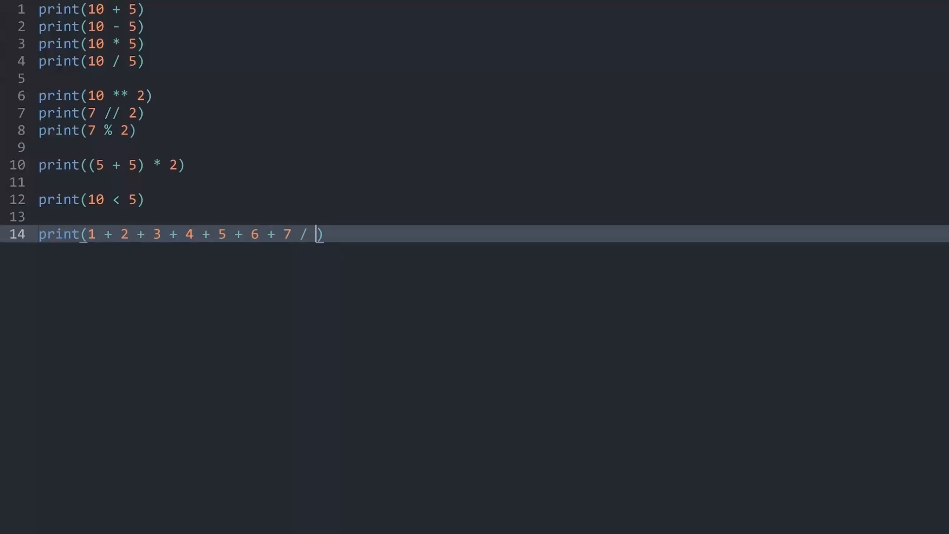
{"action": "type", "text": "7"}
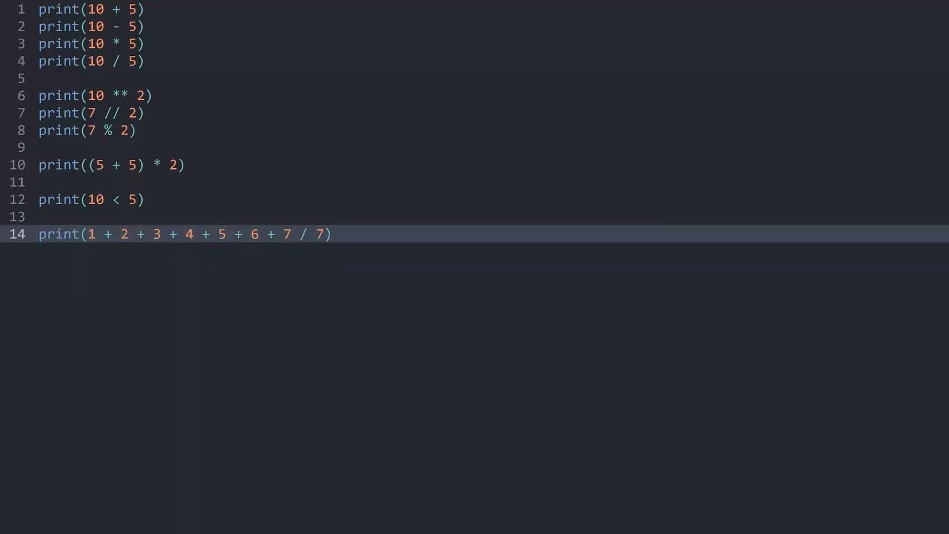
Bracket the sum so line 14 prints (1+2+3+4+5+6+7) / 7 and run it
{"action": "left_click", "coordinate": [88, 235]}
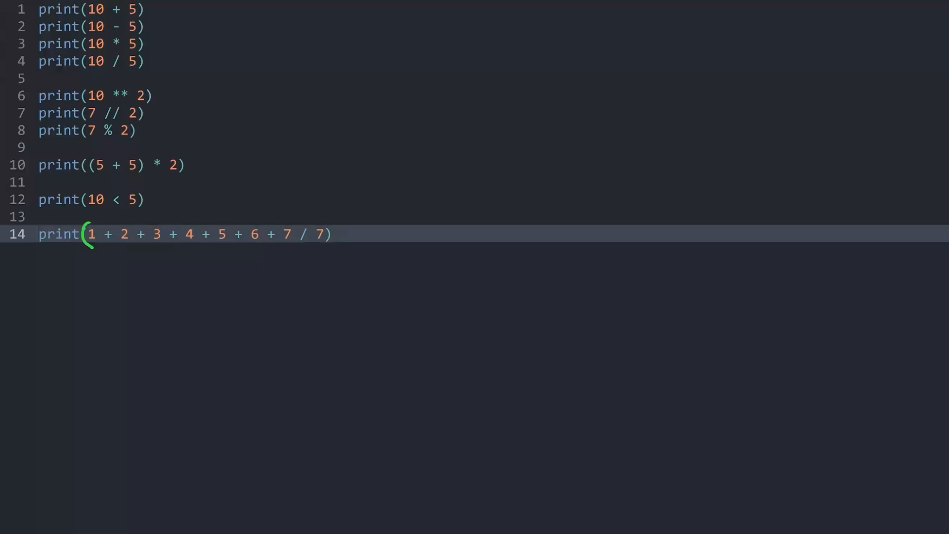
{"action": "type", "text": ")"}
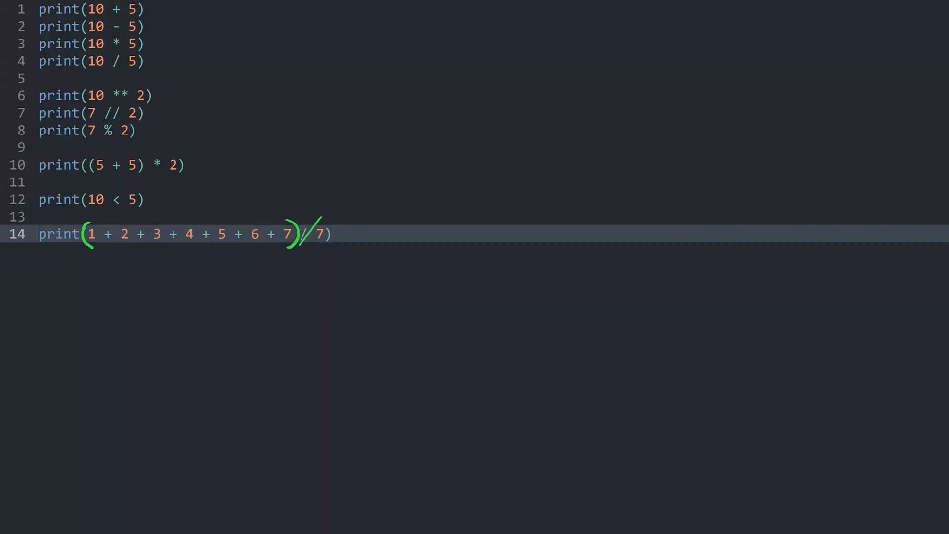
{"action": "key", "text": "Backspace"}
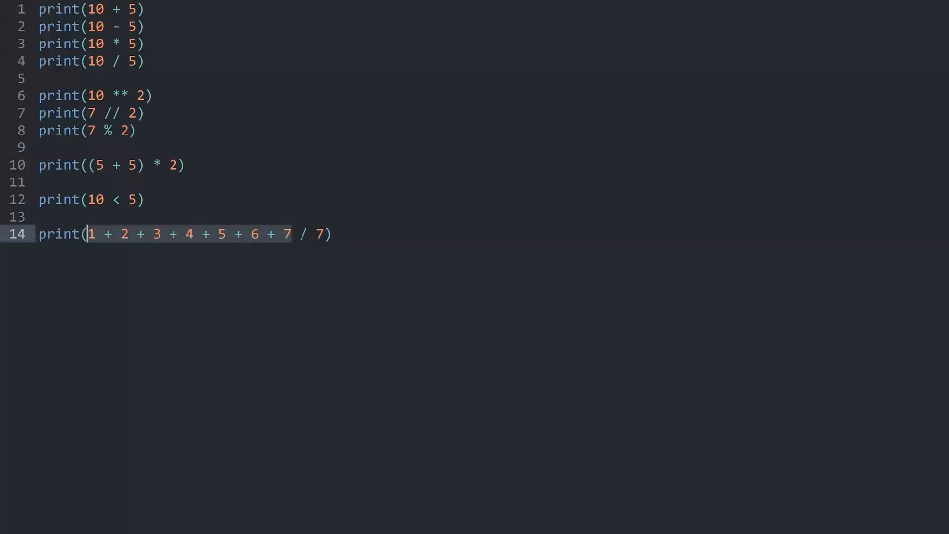
{"action": "type", "text": "("}
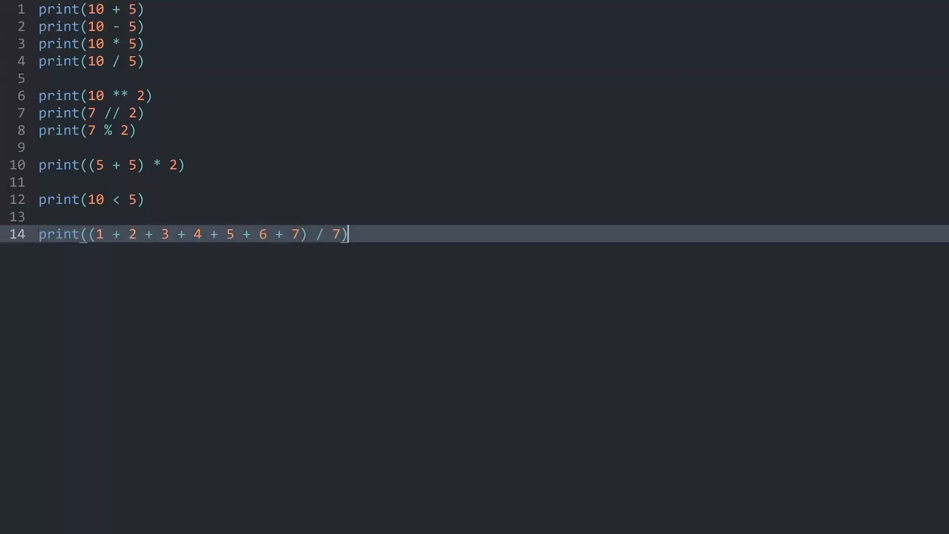
{"action": "key", "text": "ctrl+b"}
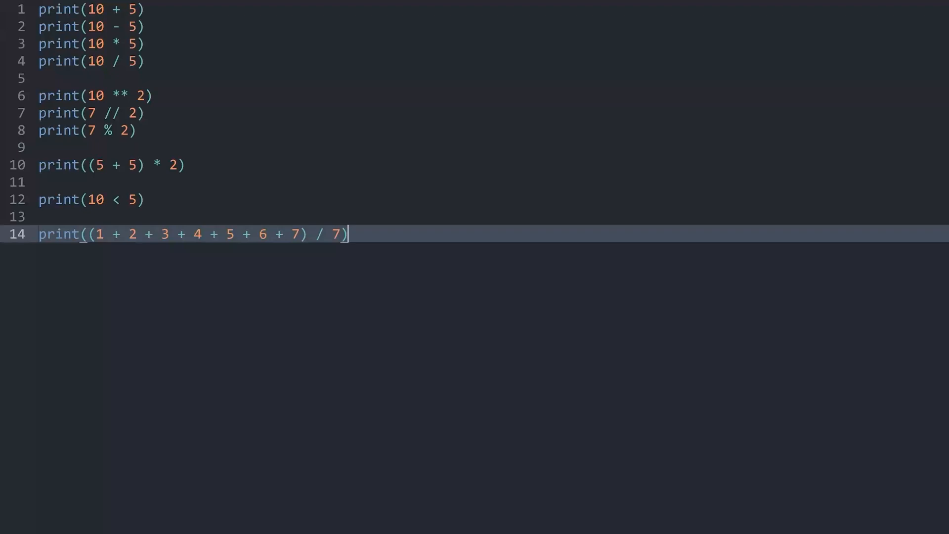
{"action": "key", "text": "ctrl+a"}
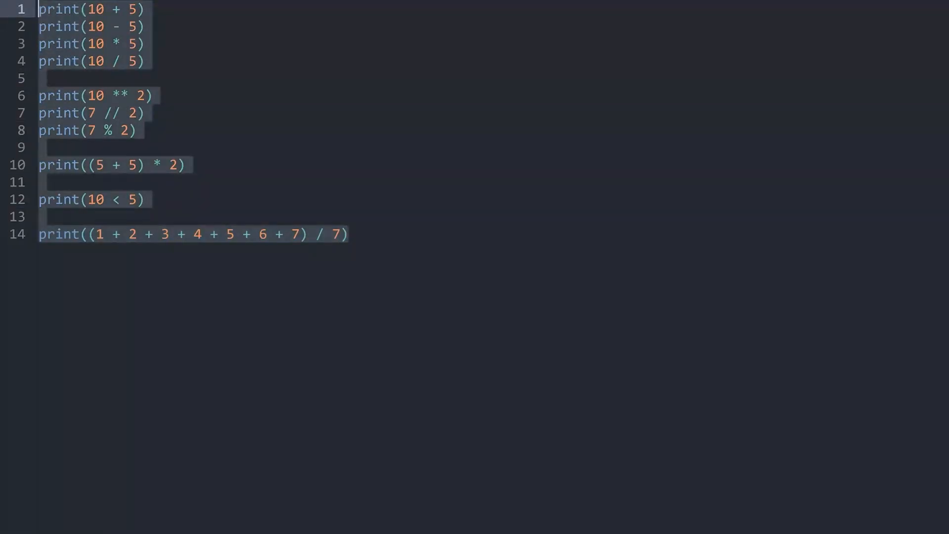
Start line 15 with print(1.1 + for a new float addition
{"action": "left_click", "coordinate": [345, 234]}
{"action": "type", "text": "print("}
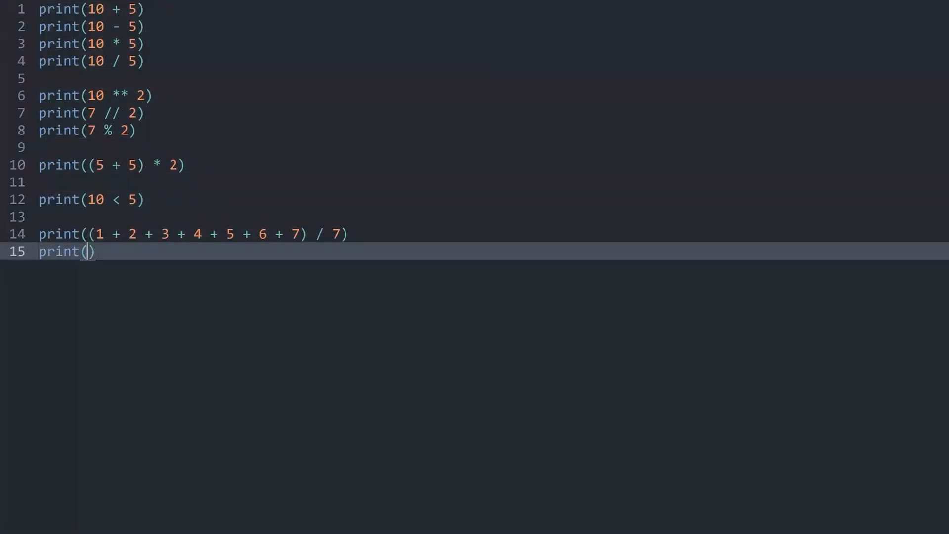
{"action": "type", "text": "1.1 +"}
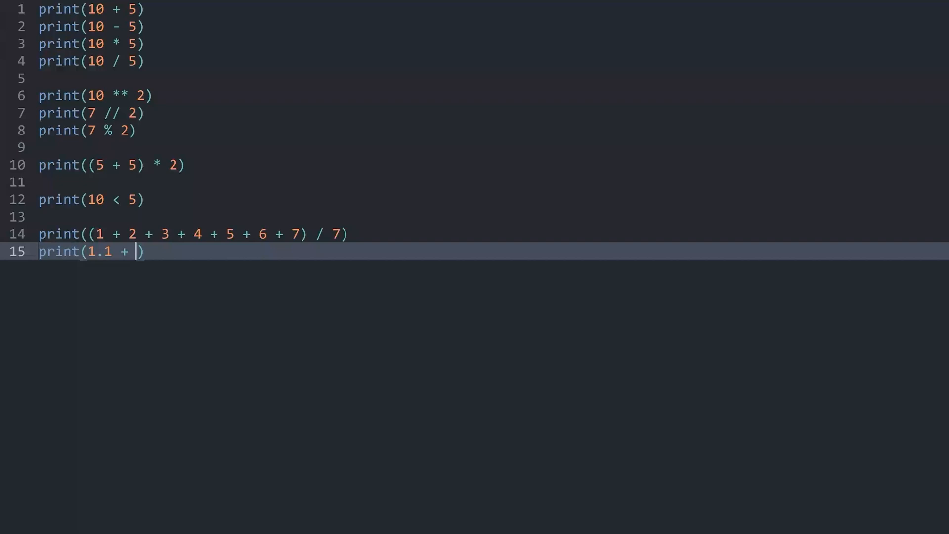